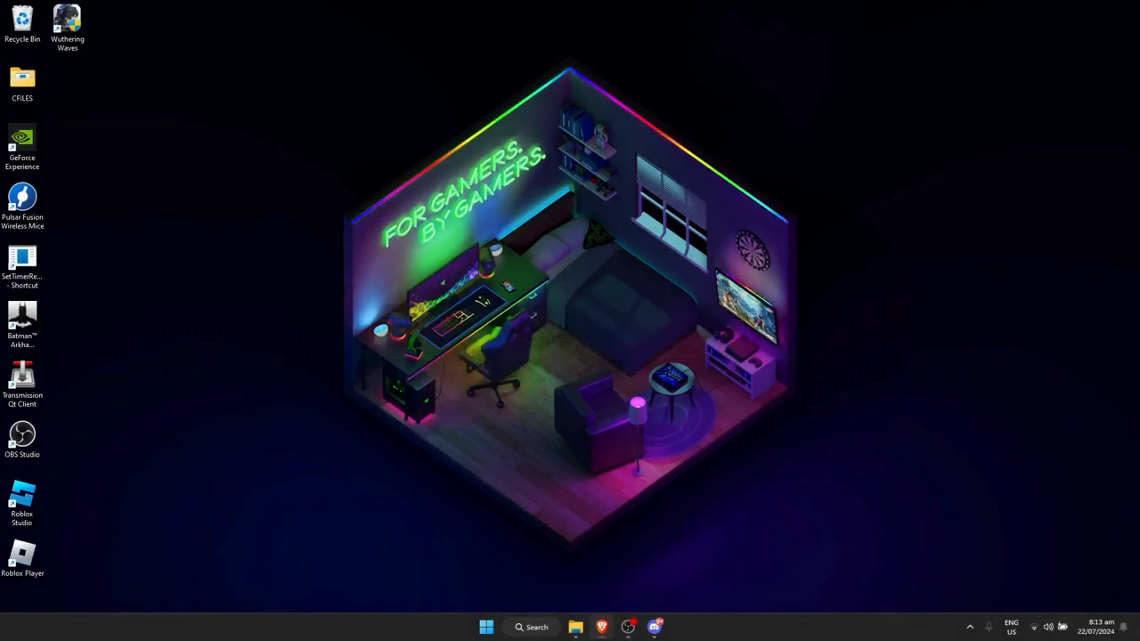
- Launch Brave and enter roblox.com in the address bar
left_click(602, 628)
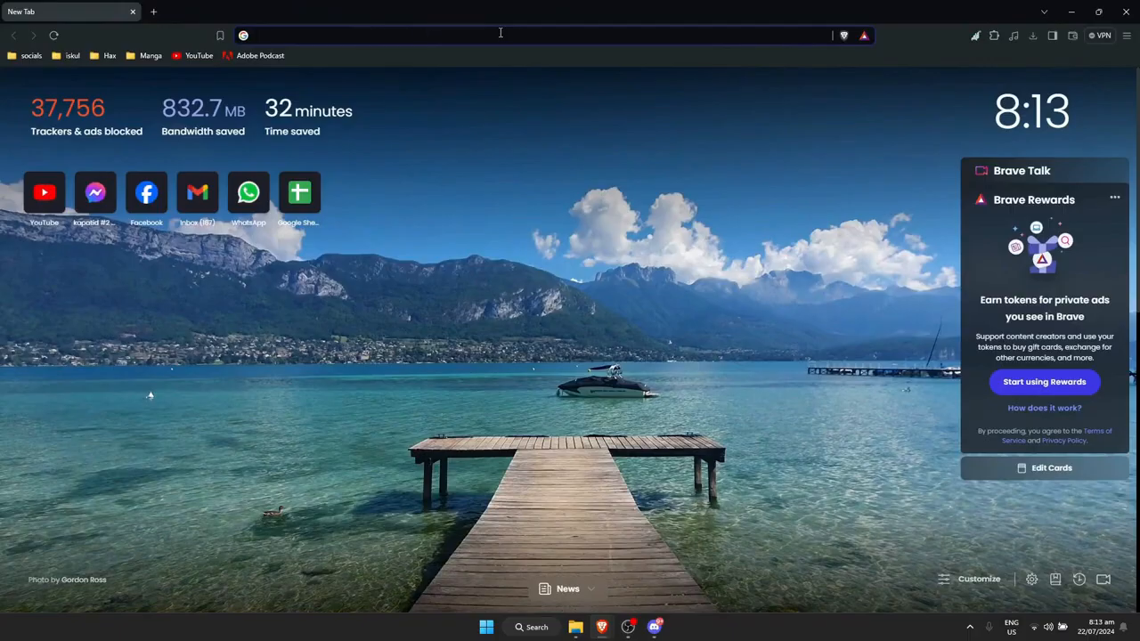
type("roblox.com")
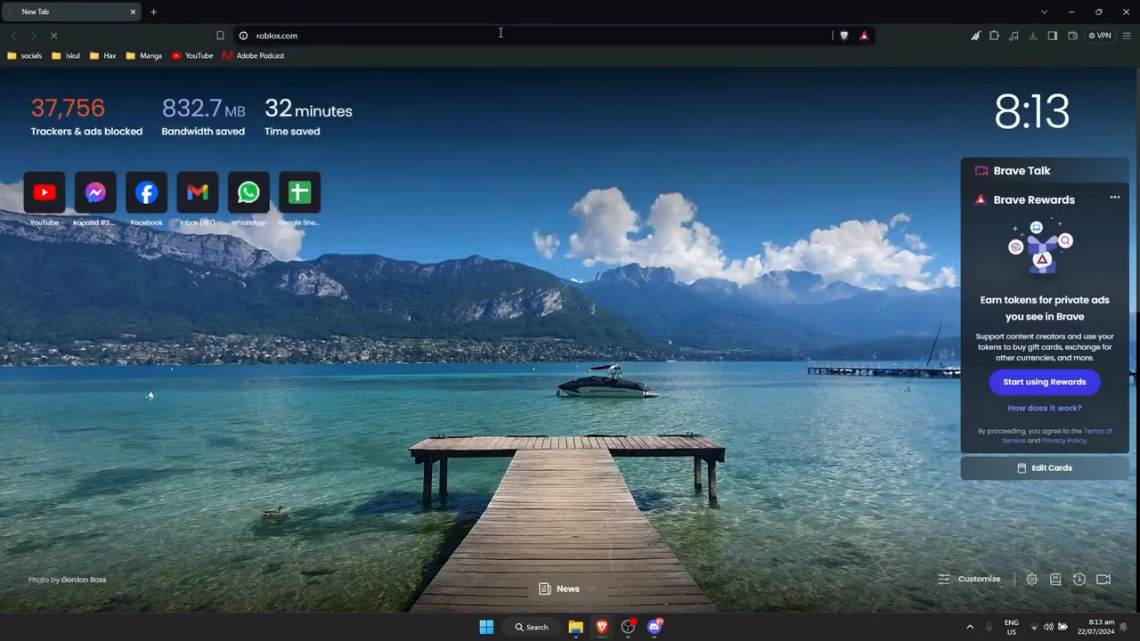
- Load the Roblox home page and go to the Inventory from the sidebar
key("Return")
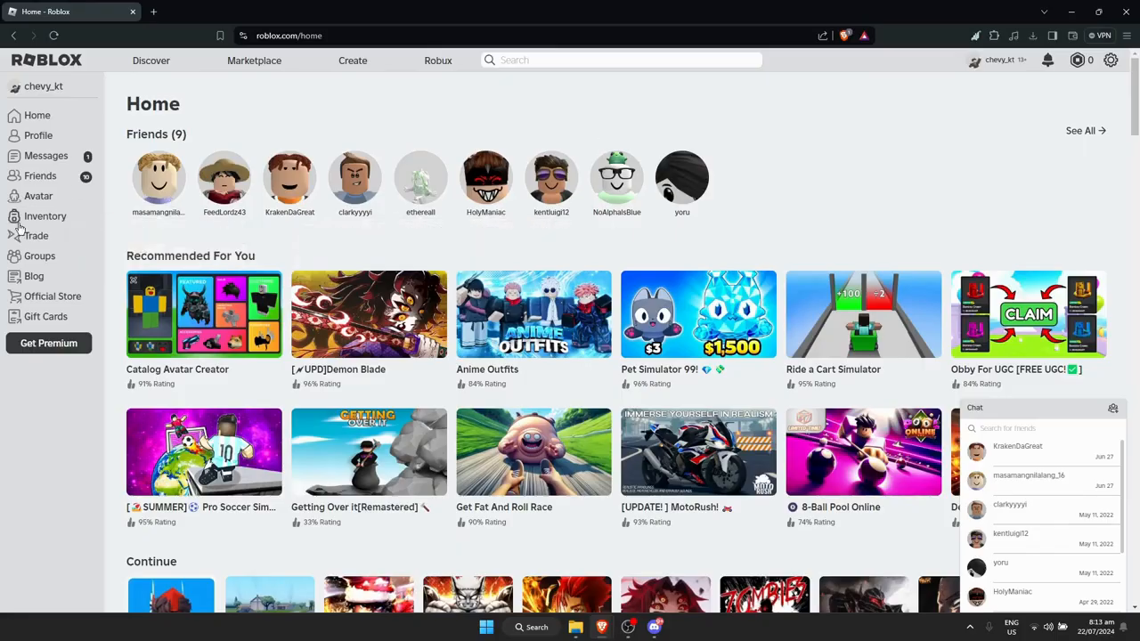
mouse_move(45, 218)
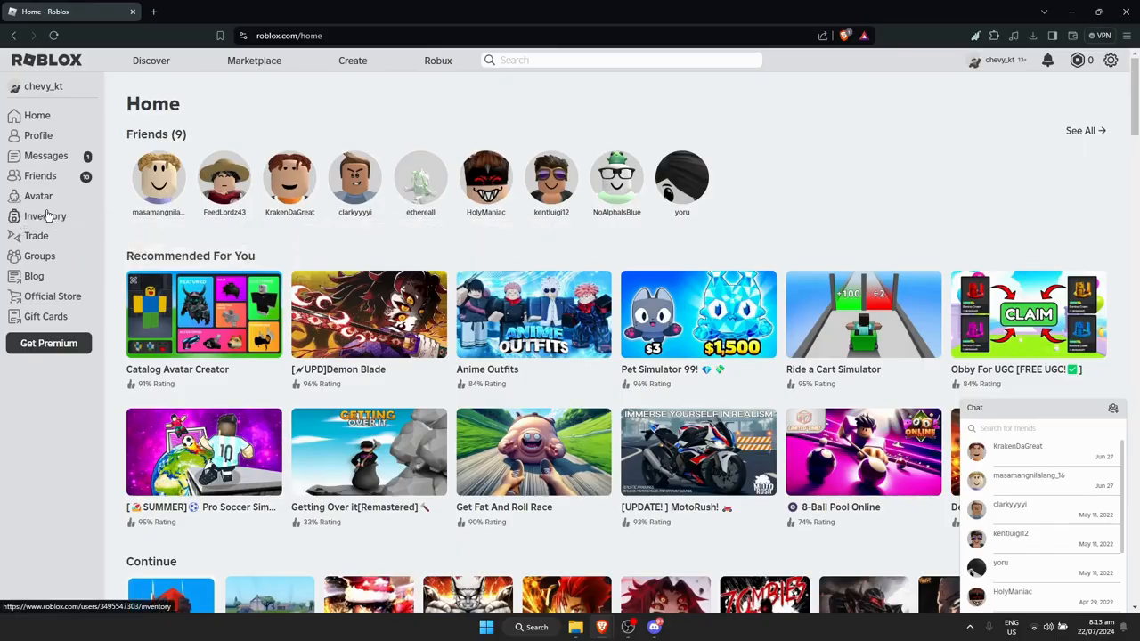
left_click(45, 216)
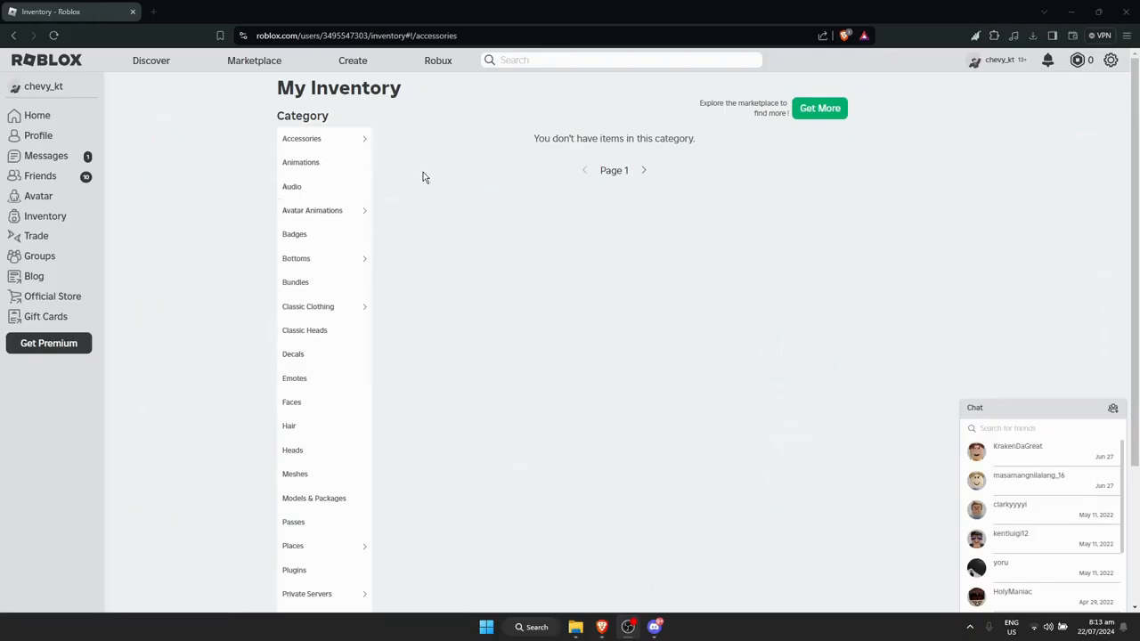
left_click(299, 162)
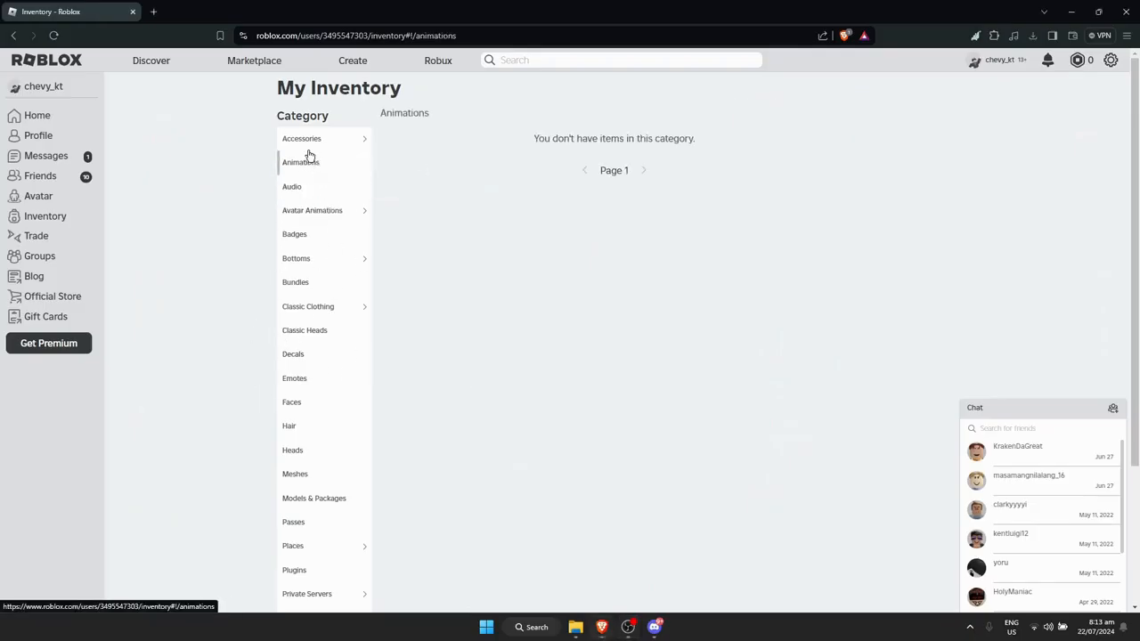
left_click(301, 139)
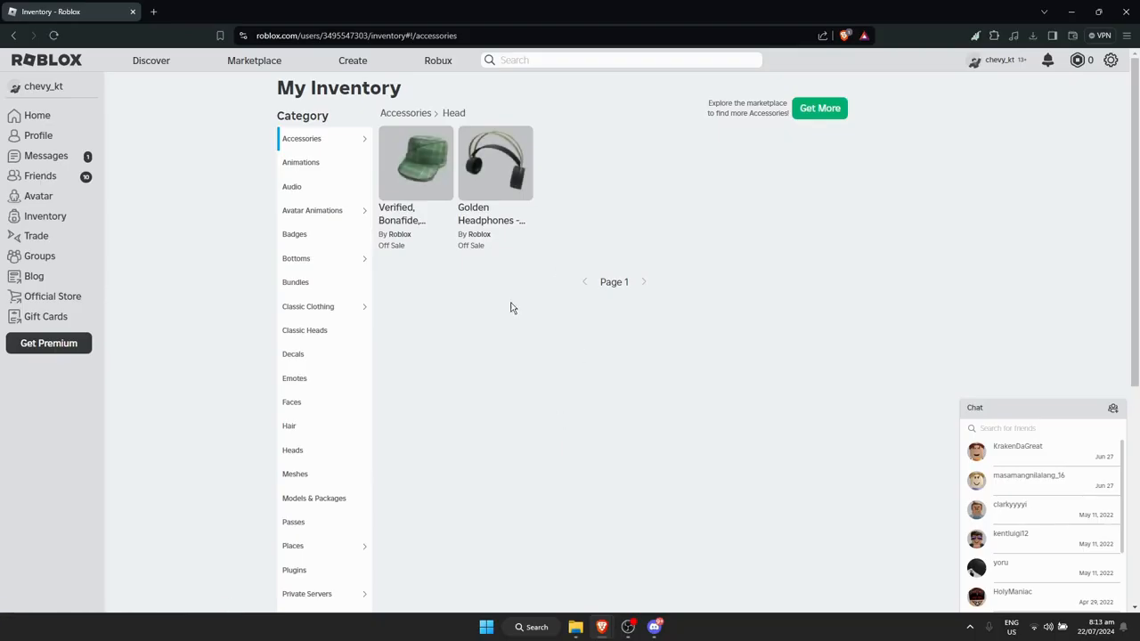
mouse_move(462, 322)
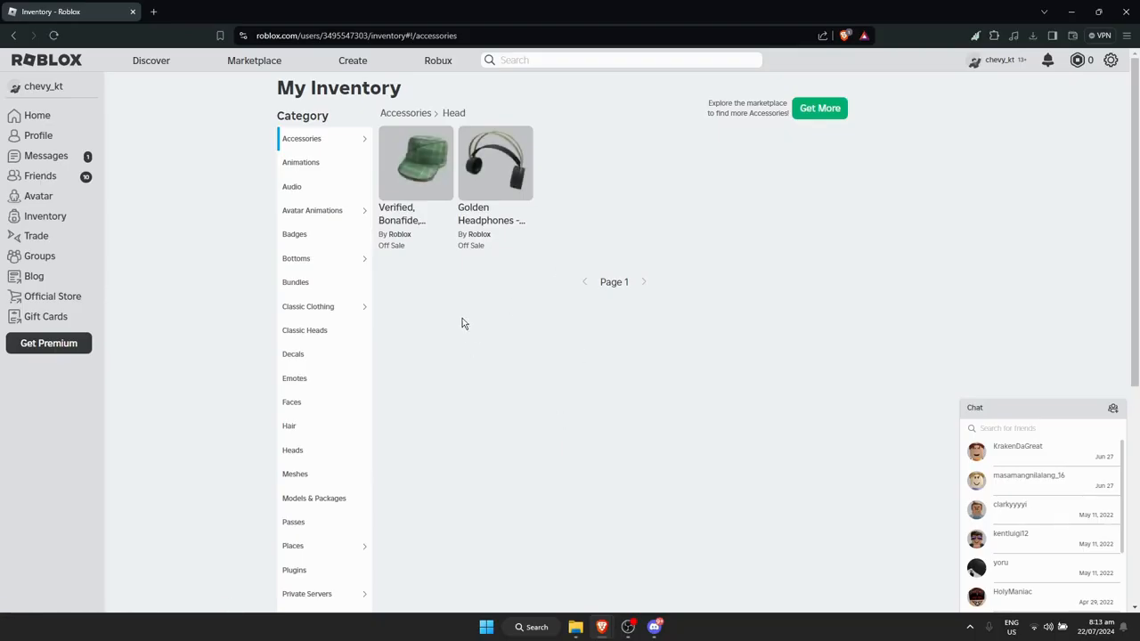
mouse_move(506, 290)
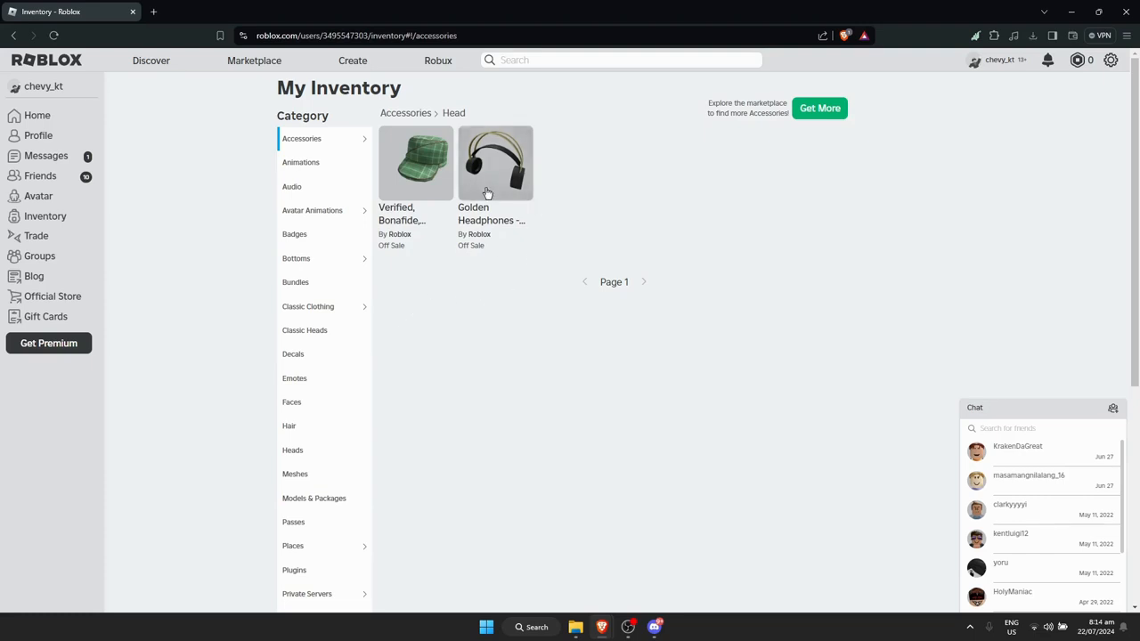
left_click(496, 164)
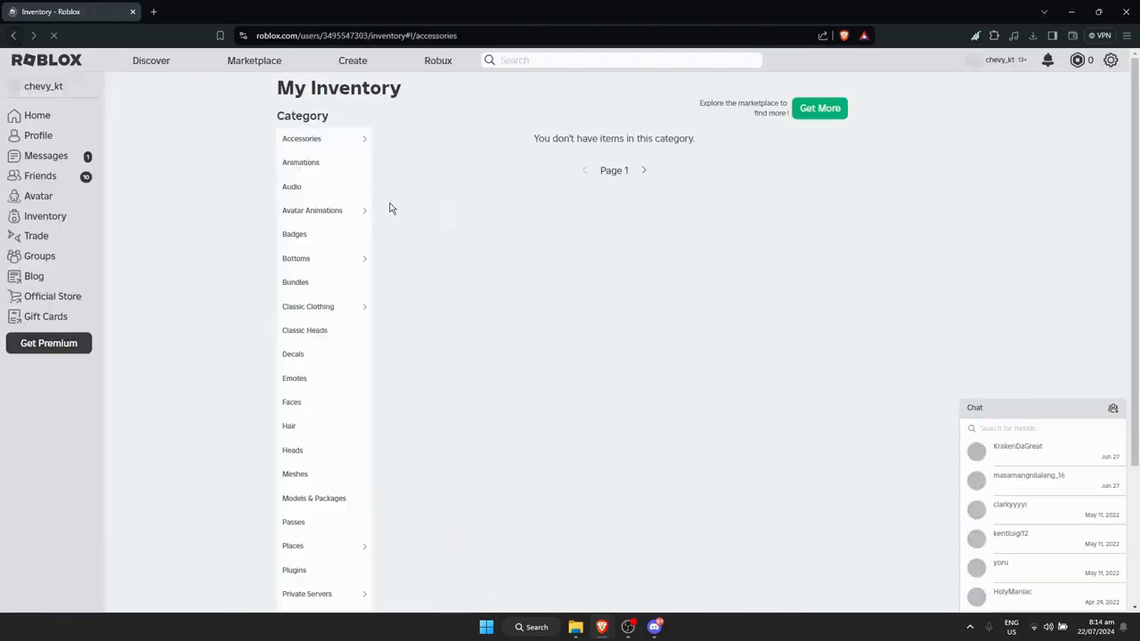
- Browse the Emotes category, then show the inventory's Badges listing the You joined! badge
scroll("down", 3)
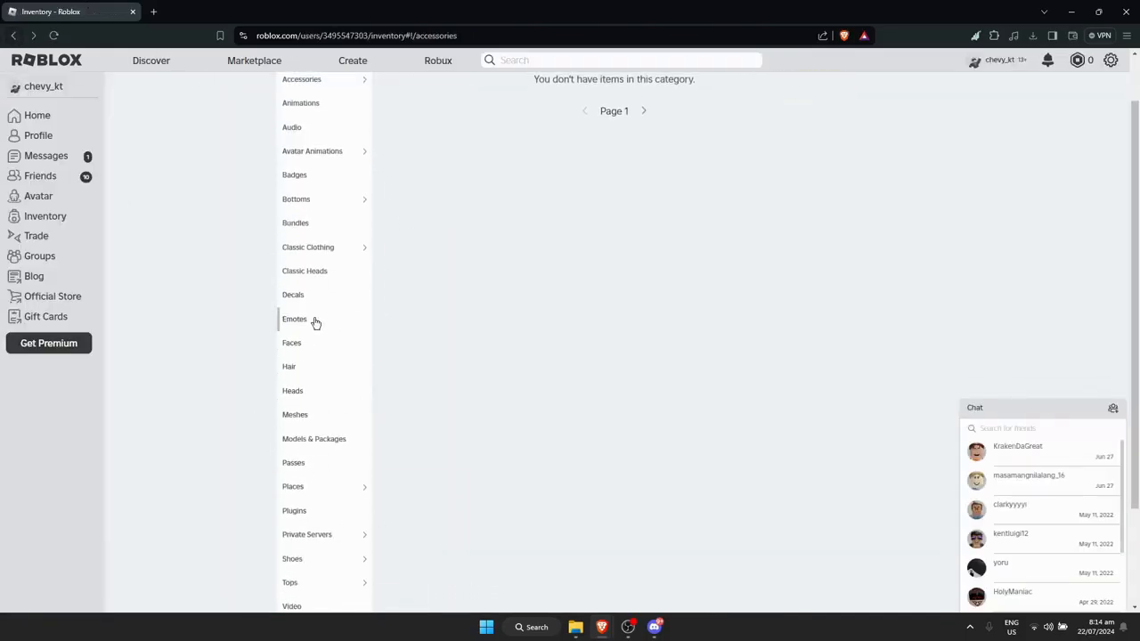
left_click(293, 295)
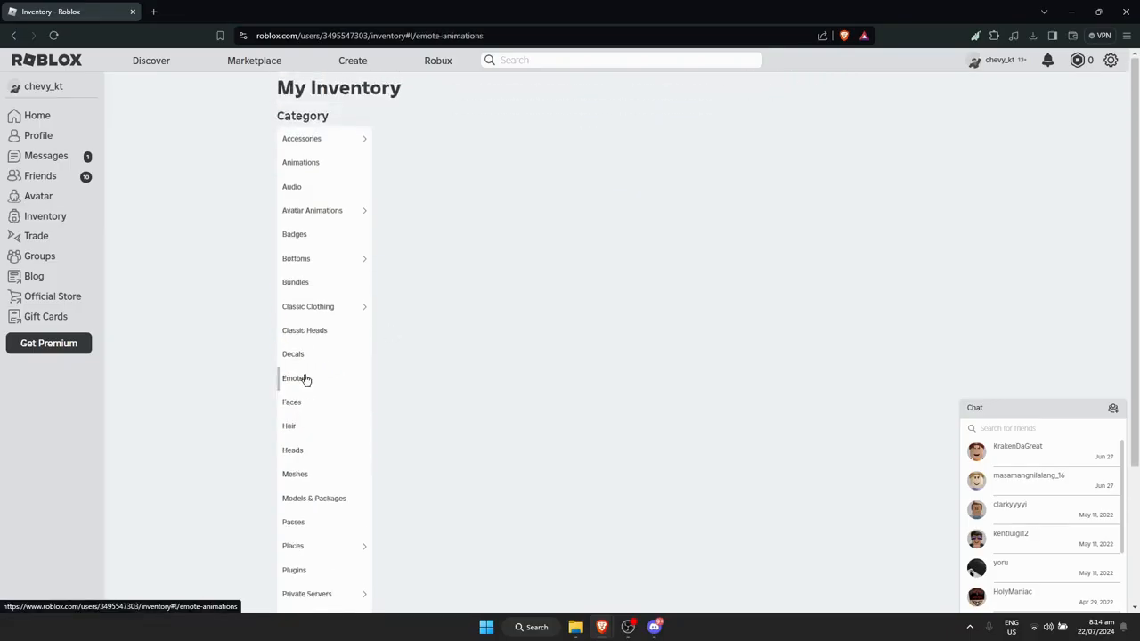
left_click(294, 377)
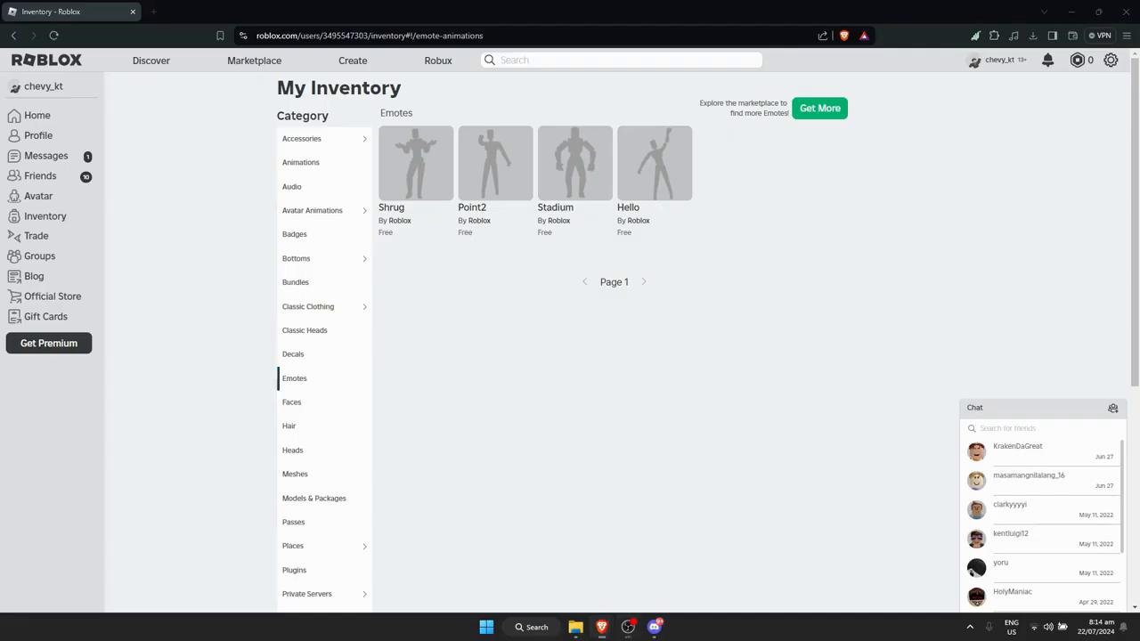
left_click(294, 233)
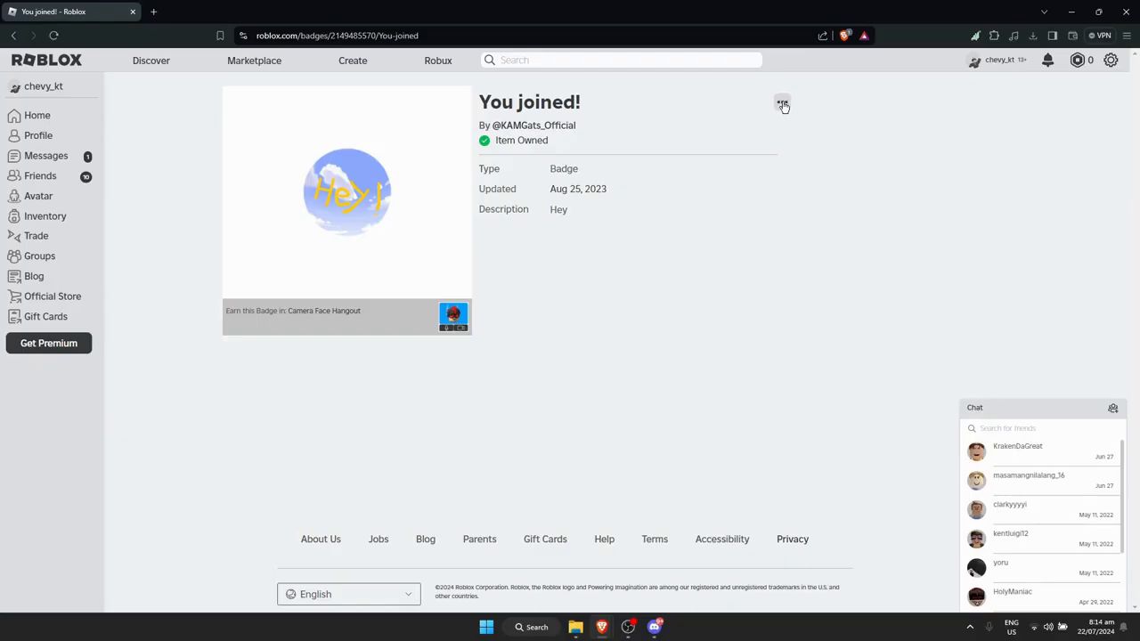
- Delete the You joined! badge from the inventory via its options menu and confirm
left_click(782, 101)
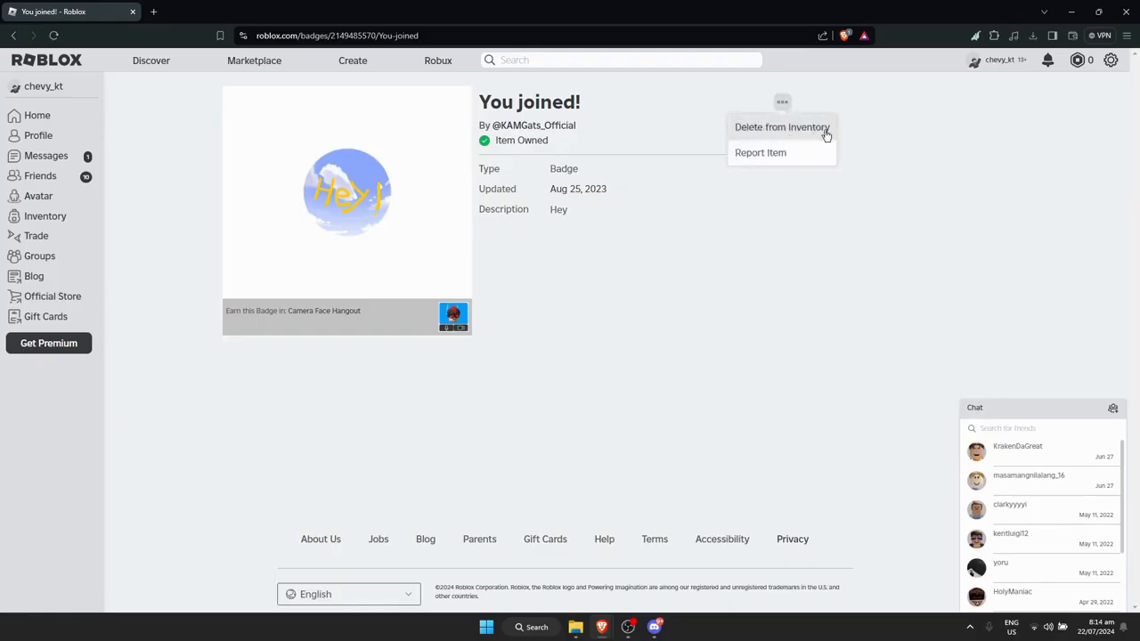
mouse_move(766, 158)
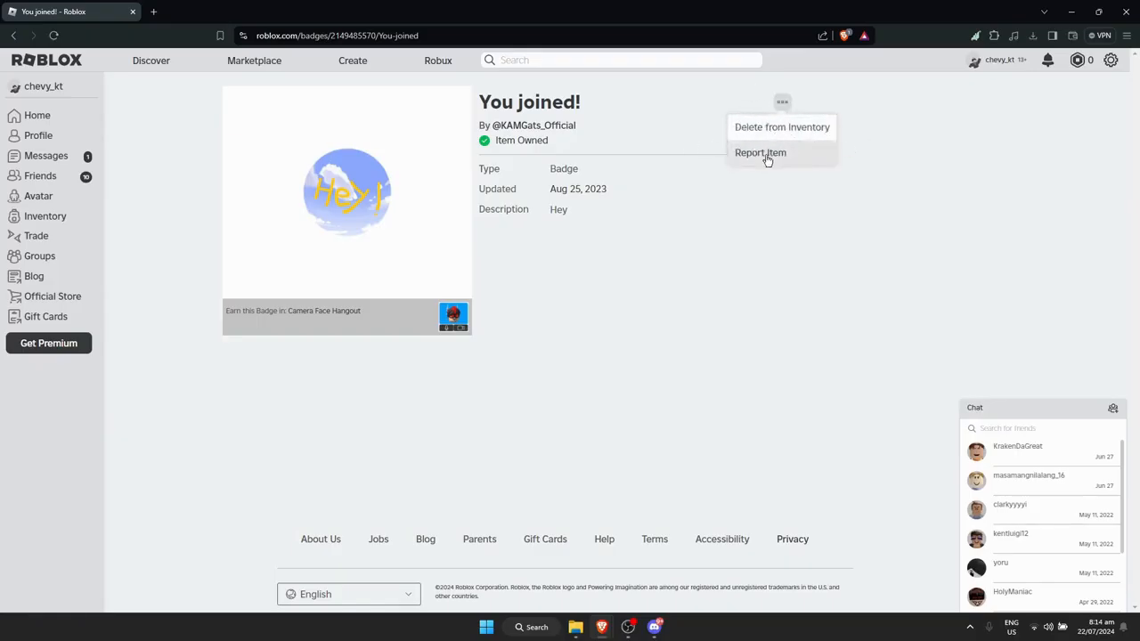
mouse_move(377, 312)
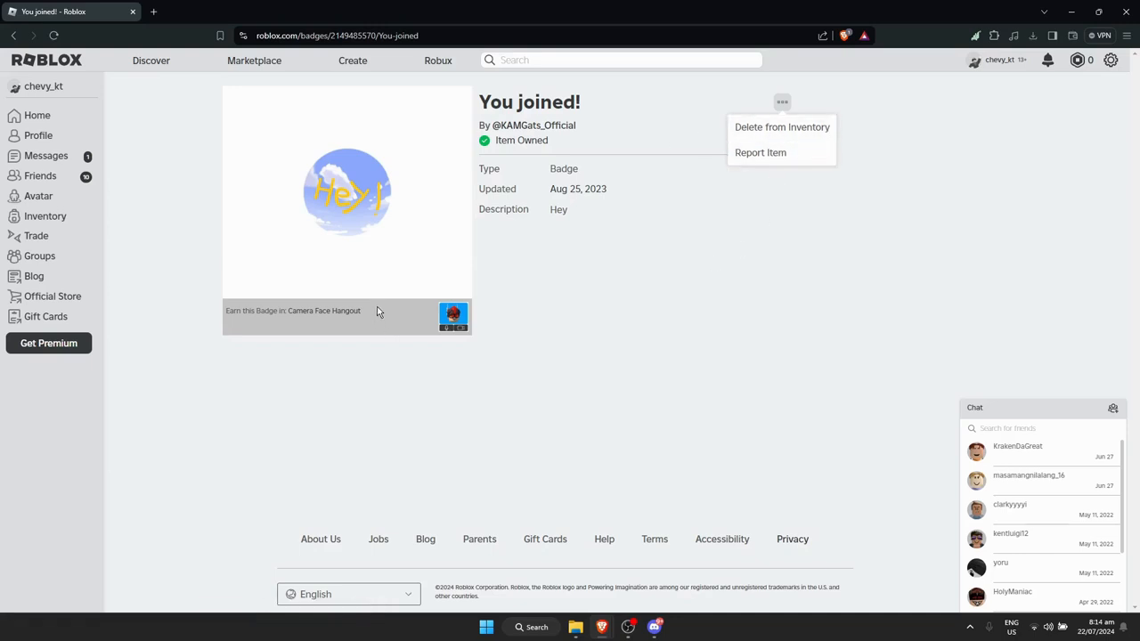
mouse_move(748, 219)
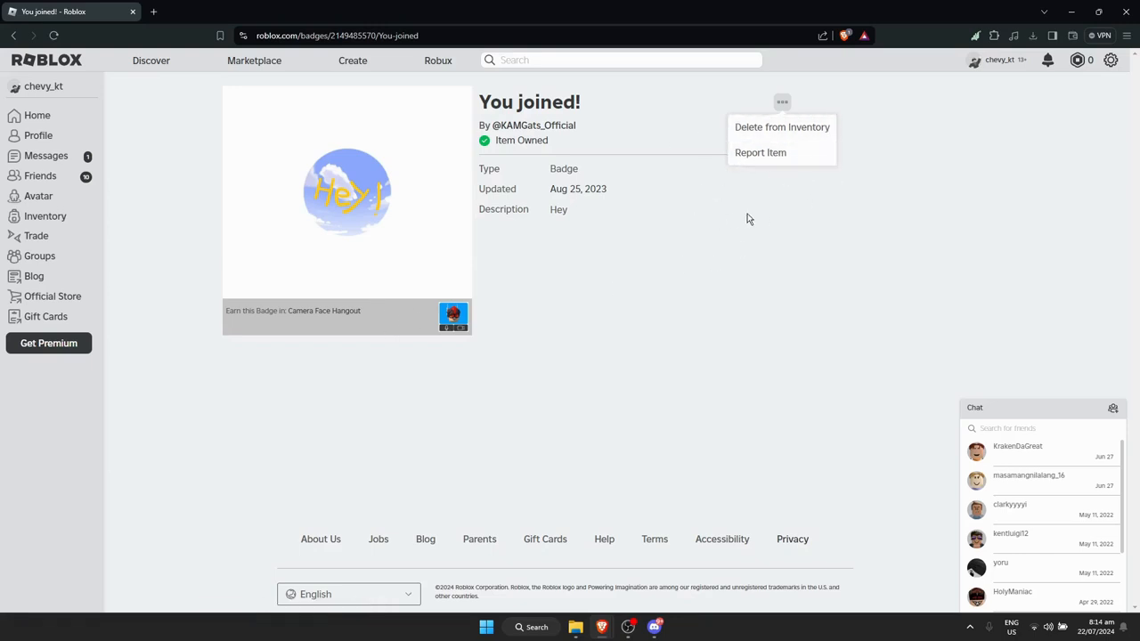
left_click(781, 126)
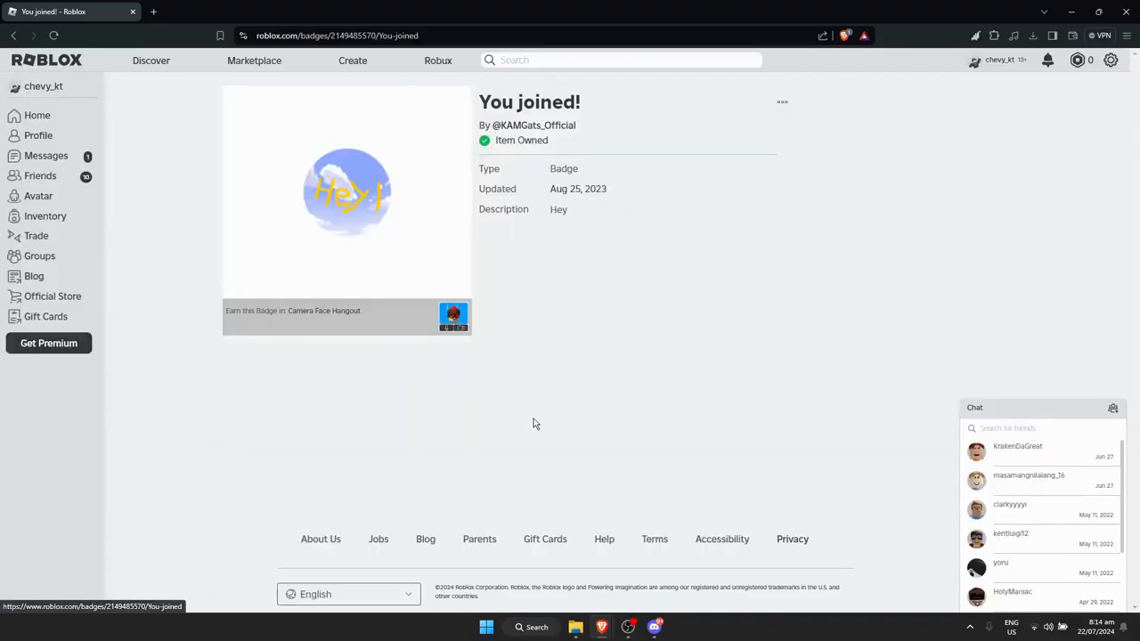
left_click(780, 102)
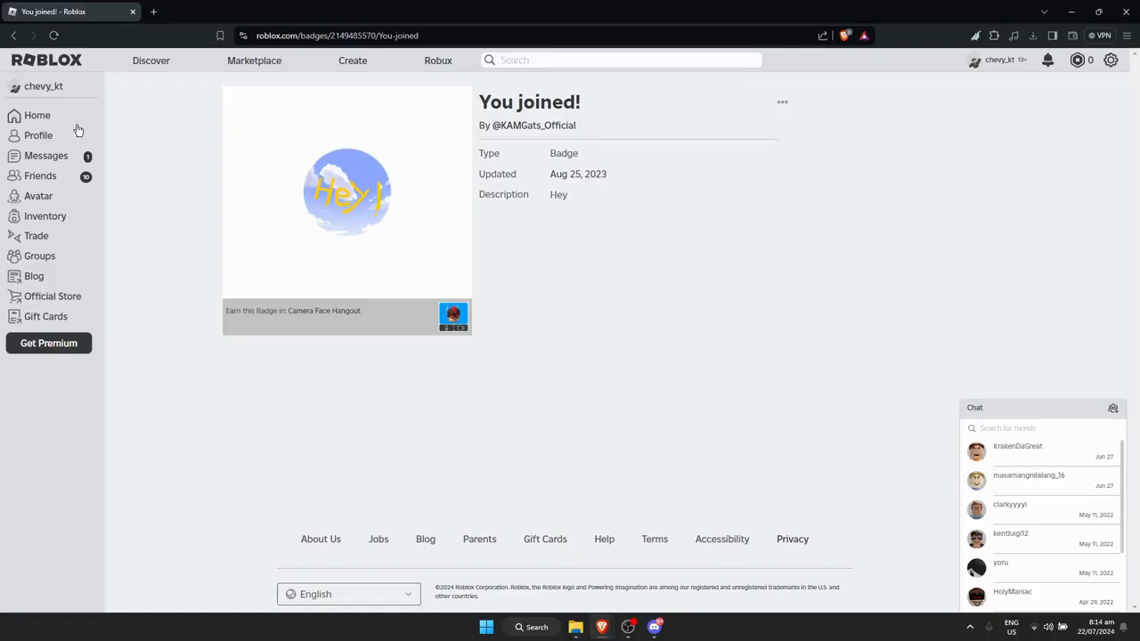
- Return to the inventory and go to the Slate badge page by 1v2 Studios
left_click(15, 35)
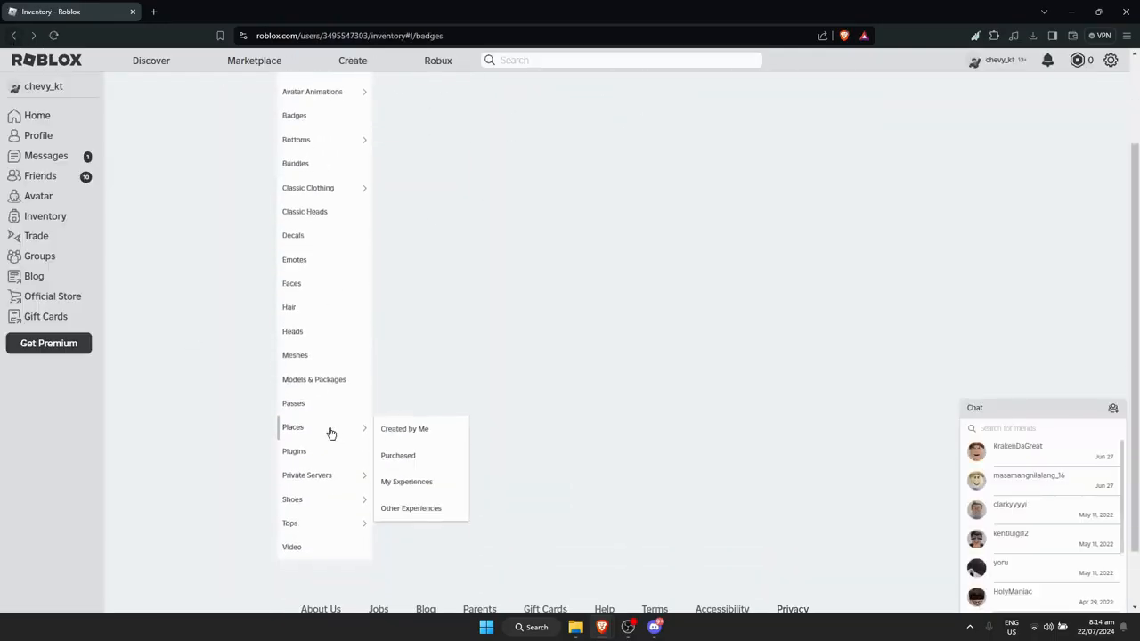
left_click(296, 355)
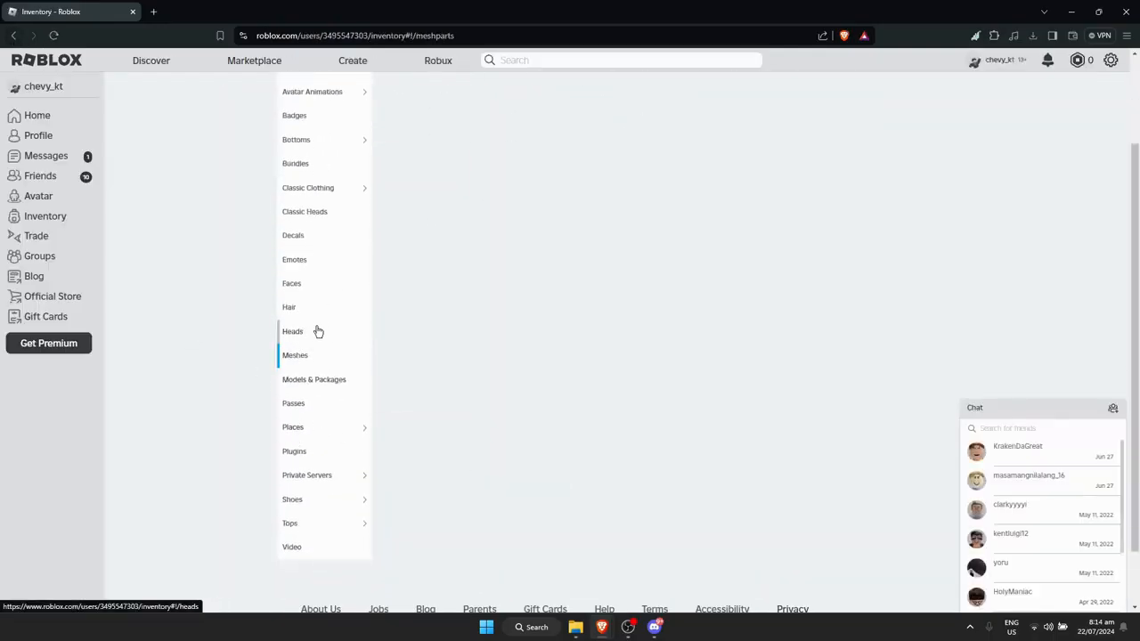
left_click(306, 187)
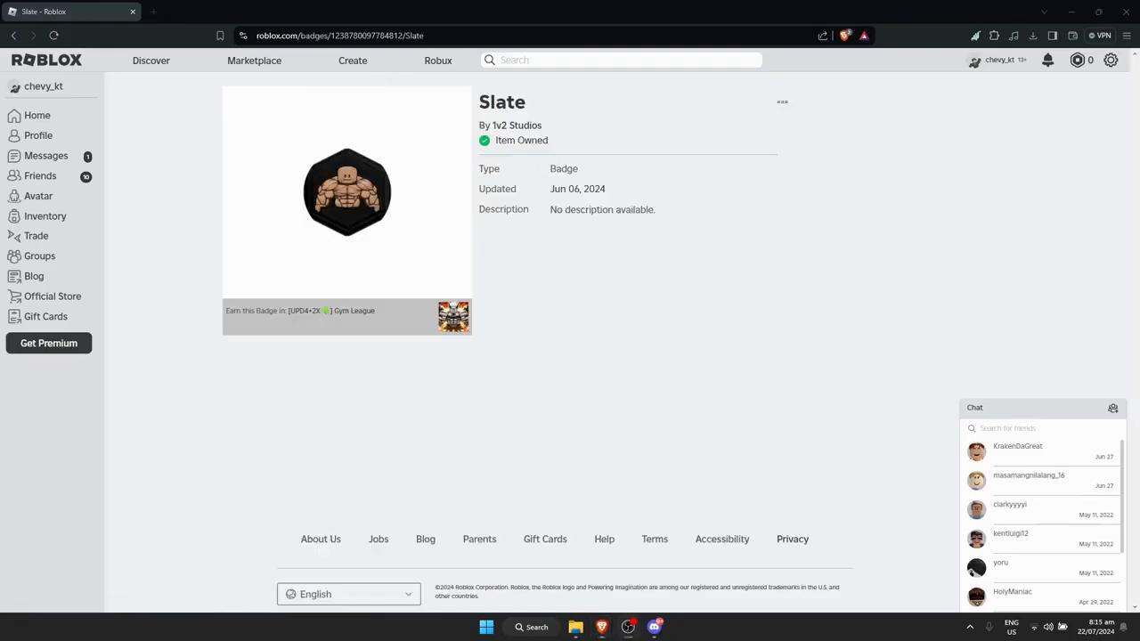
mouse_move(374, 426)
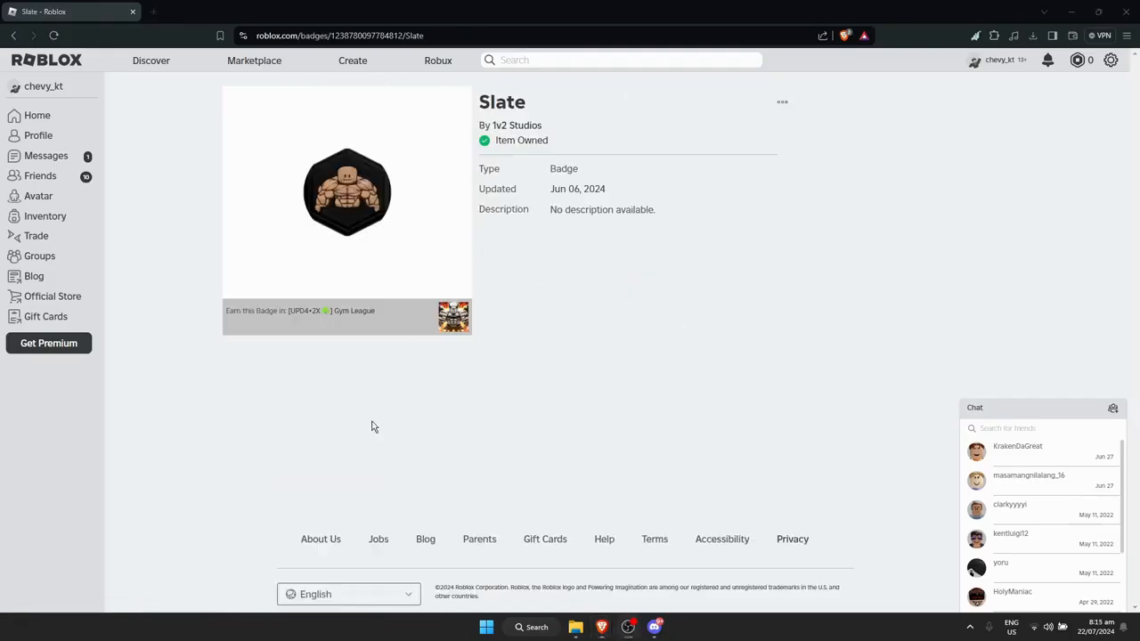
mouse_move(740, 146)
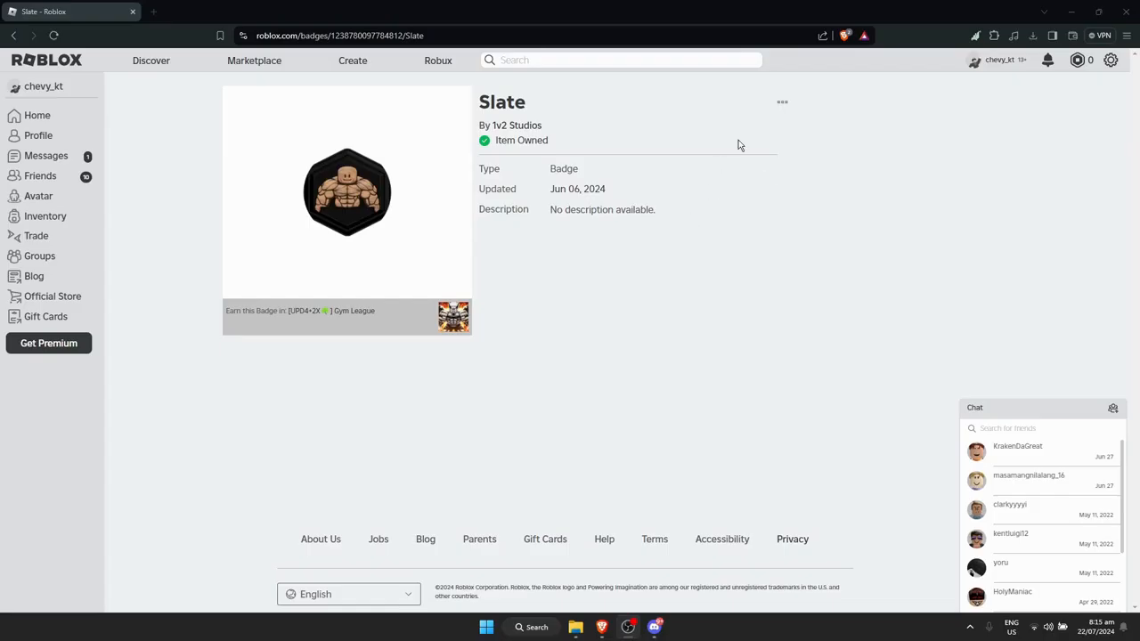
mouse_move(782, 102)
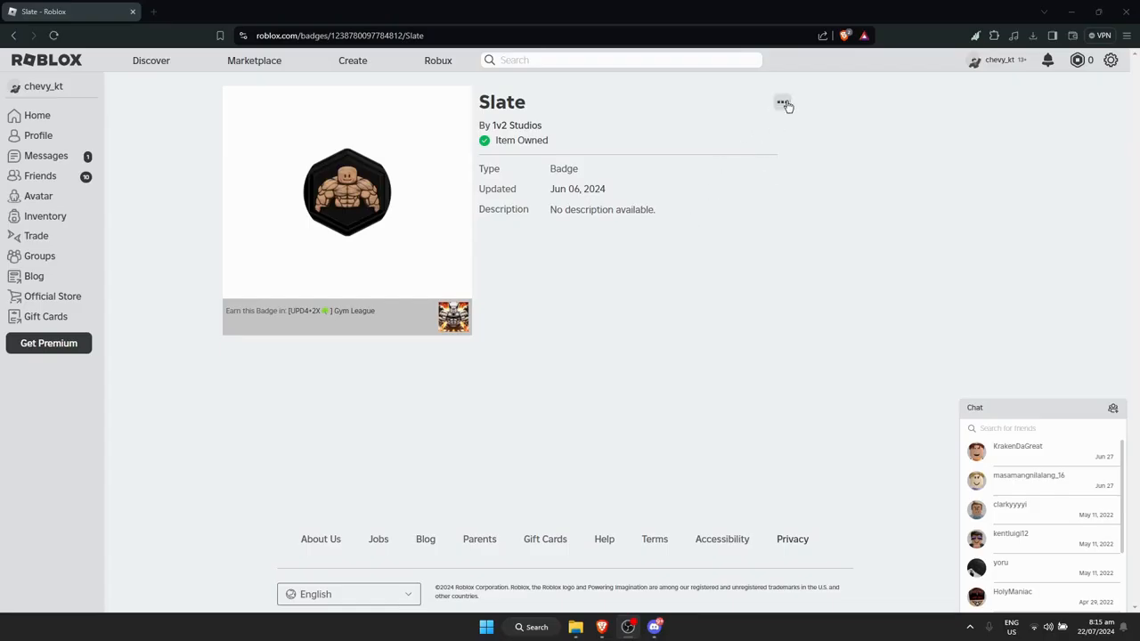
- Choose Delete from Inventory for the Slate badge and confirm the permanent deletion
left_click(782, 102)
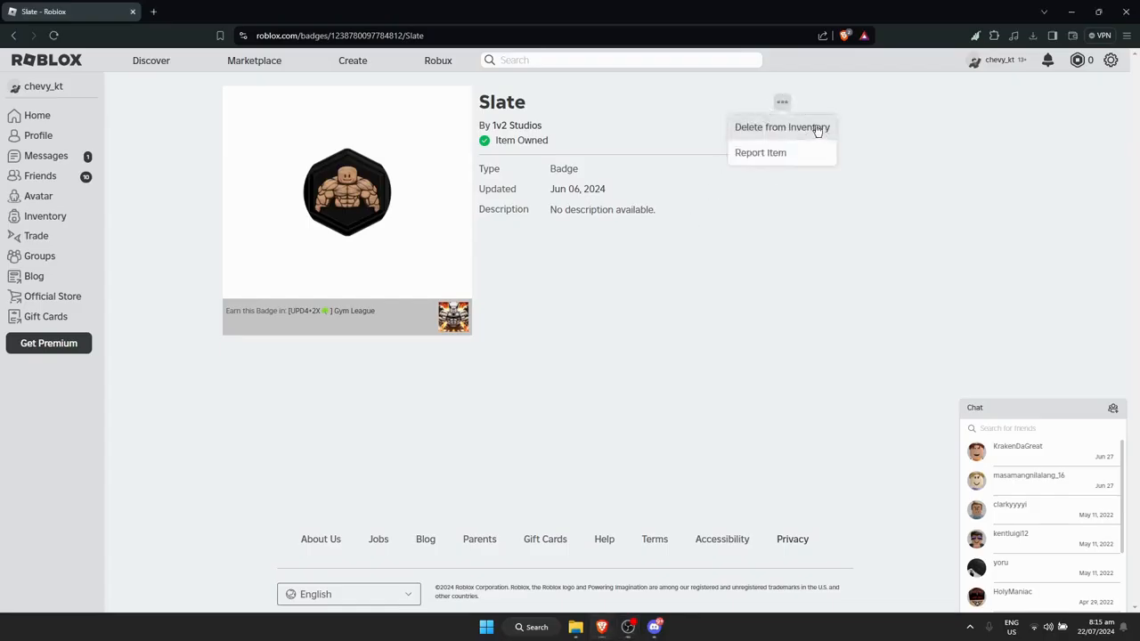
left_click(780, 127)
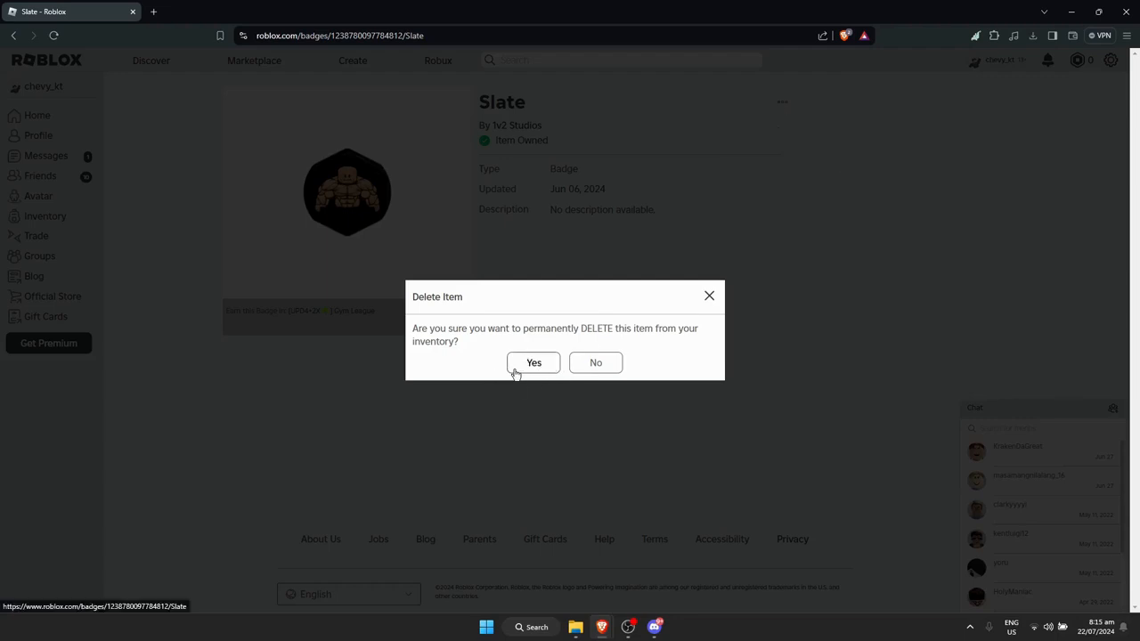
left_click(595, 363)
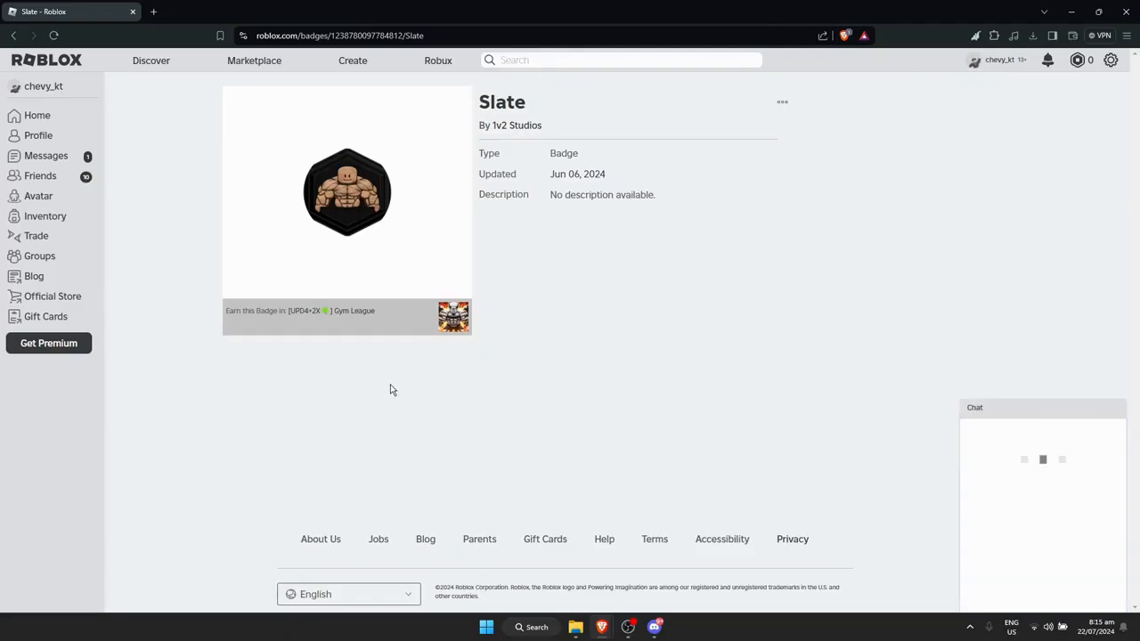
- Dismiss the remaining dialog so the Slate page reloads without Item Owned
left_click(975, 406)
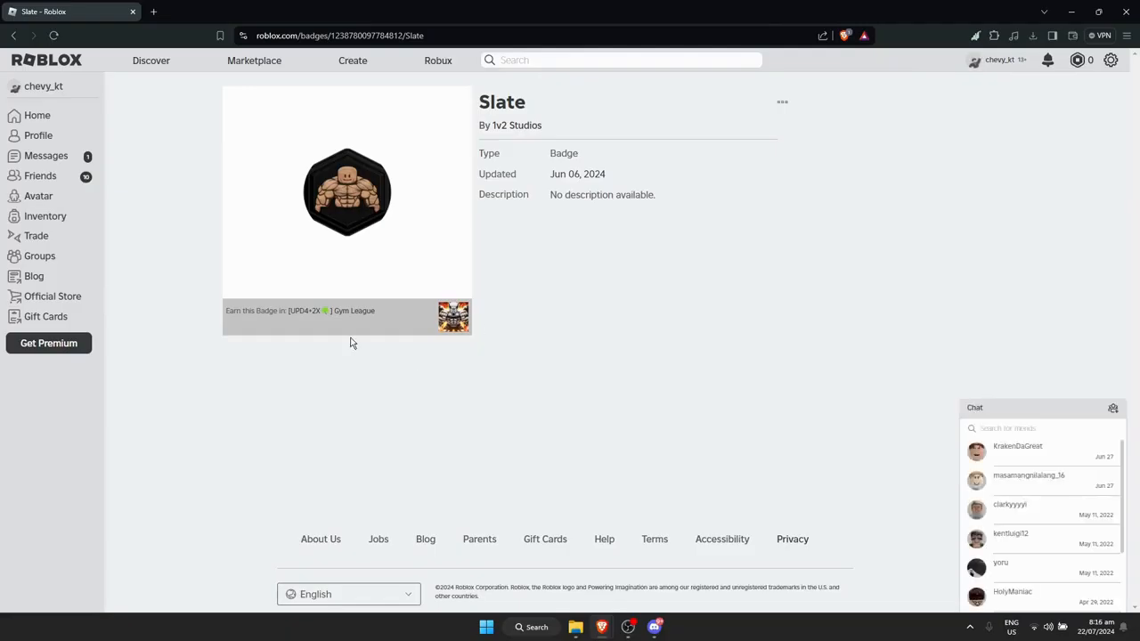